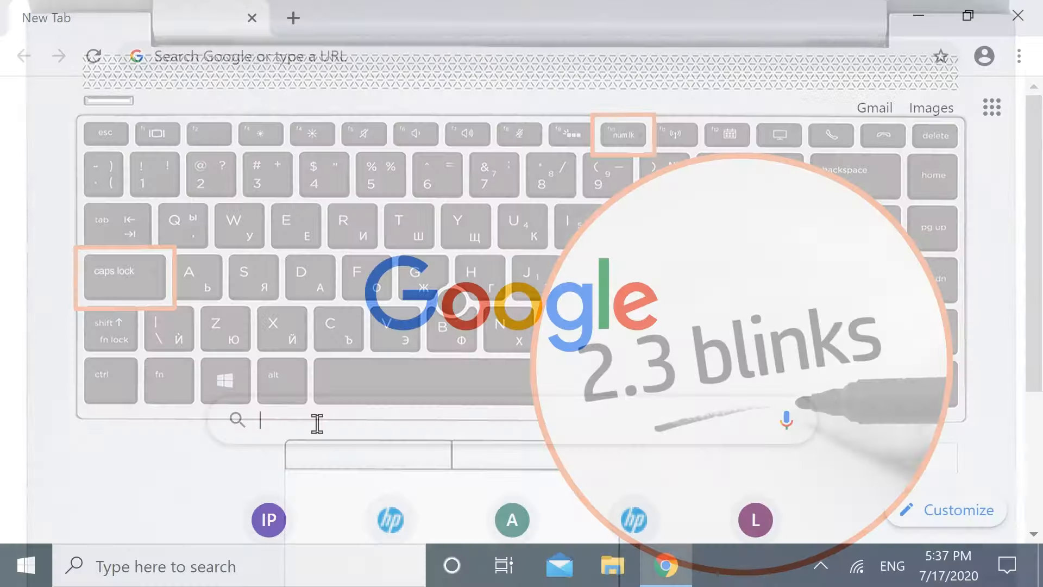
type("support")
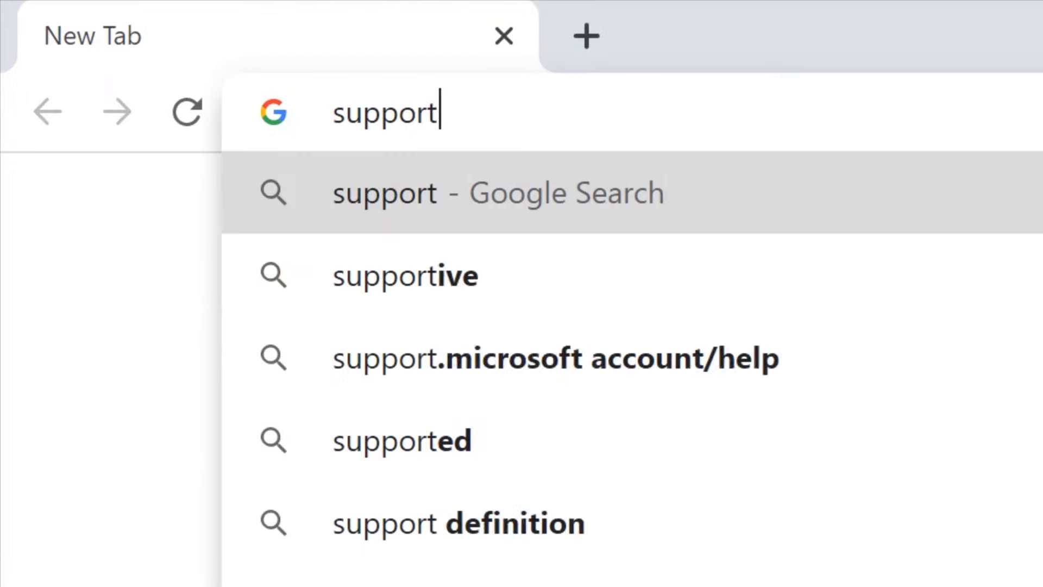
type(".hp.com")
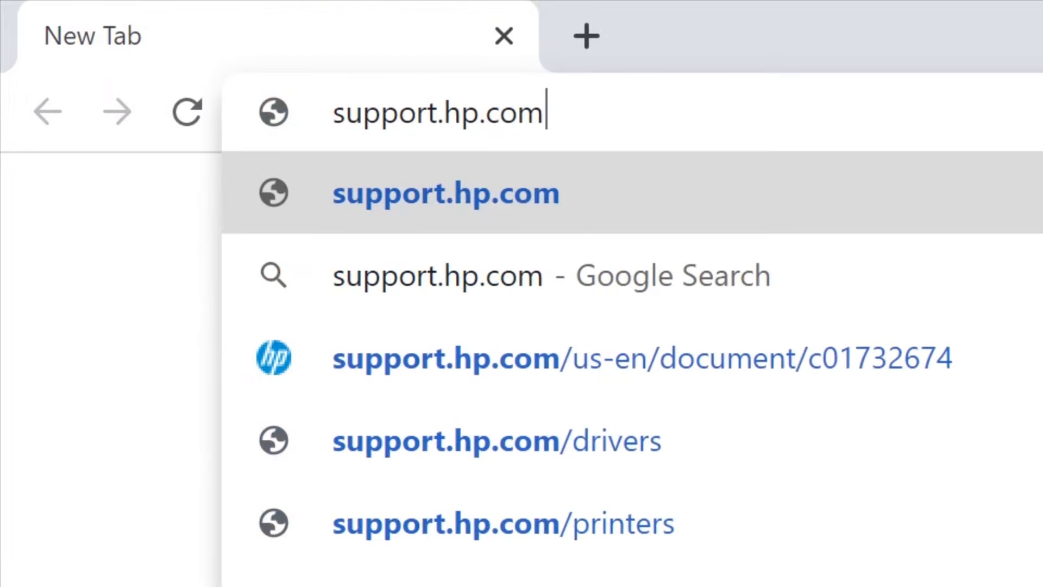
type("LED Beep C")
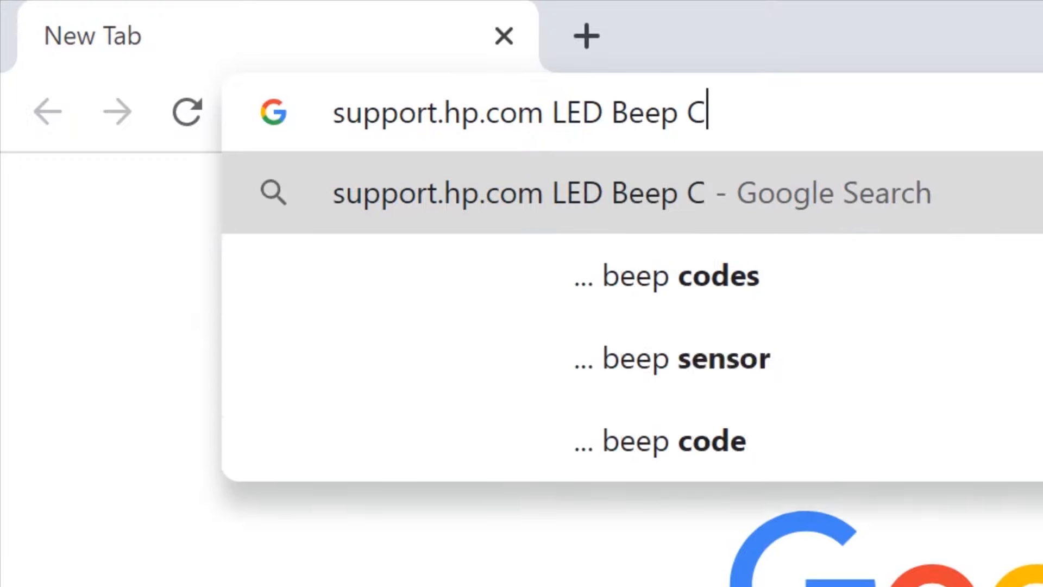
type("ode")
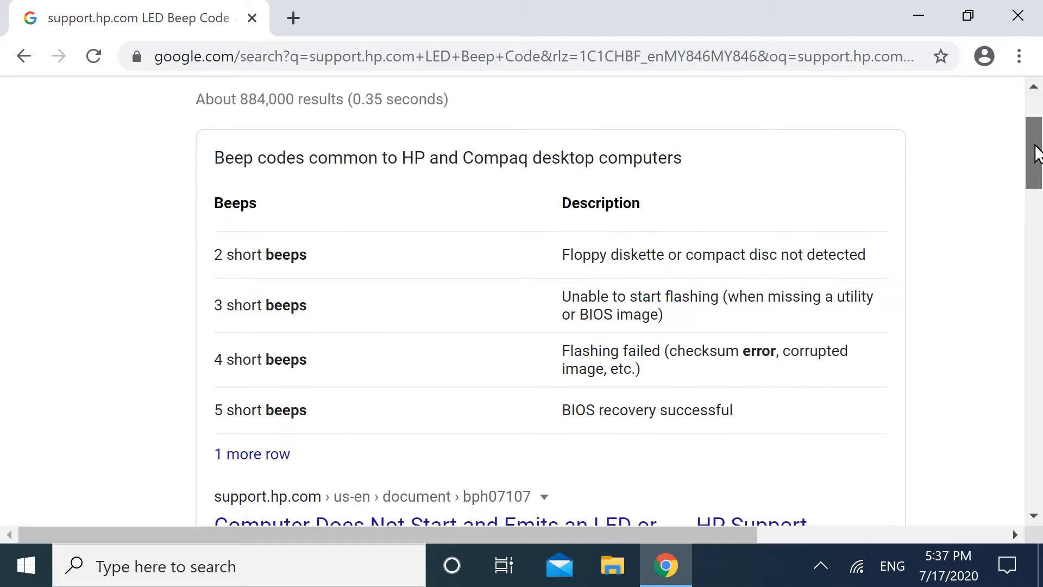
scroll("down", 3)
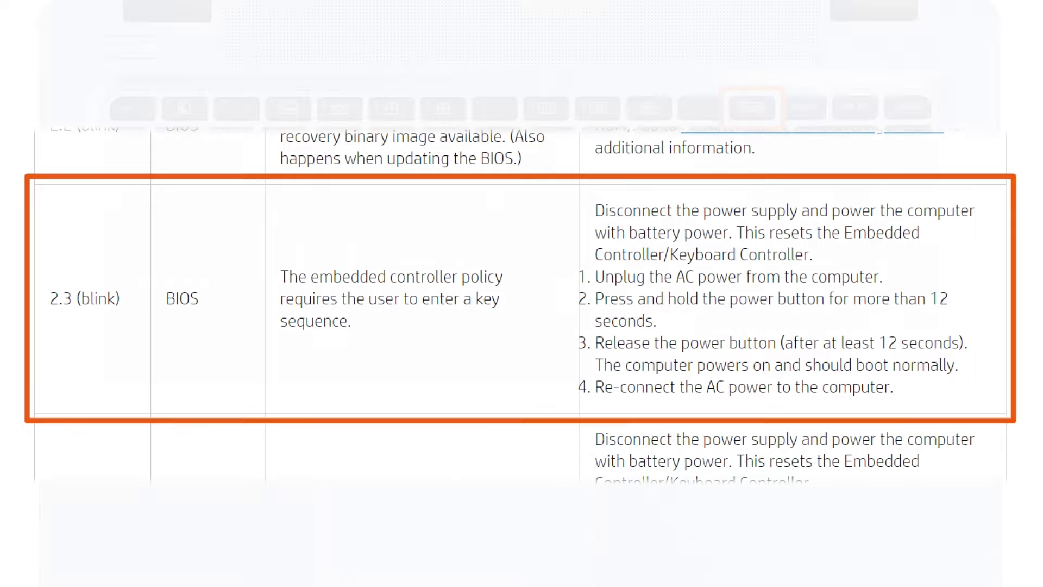
scroll("down", 3)
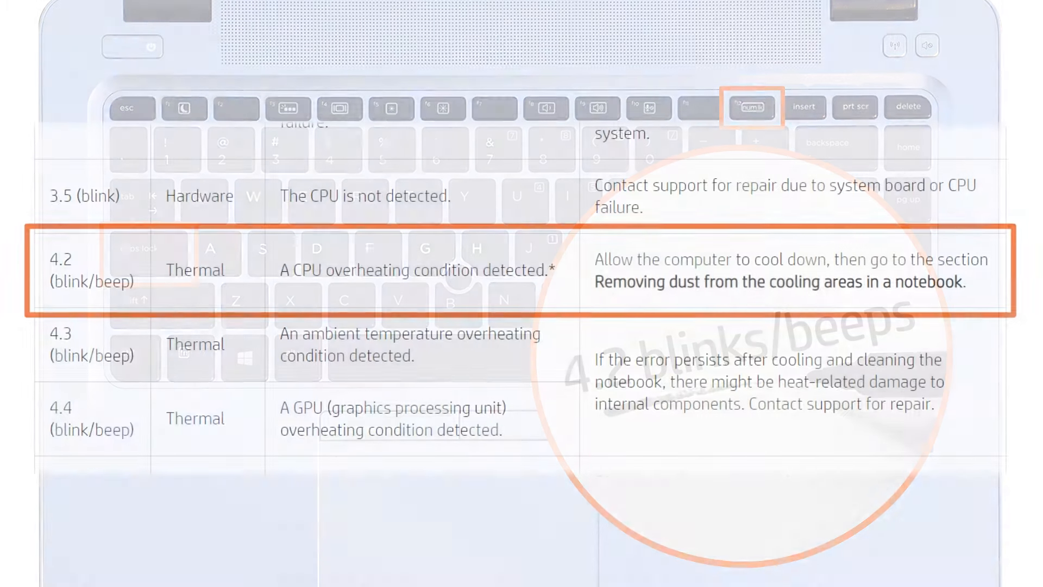